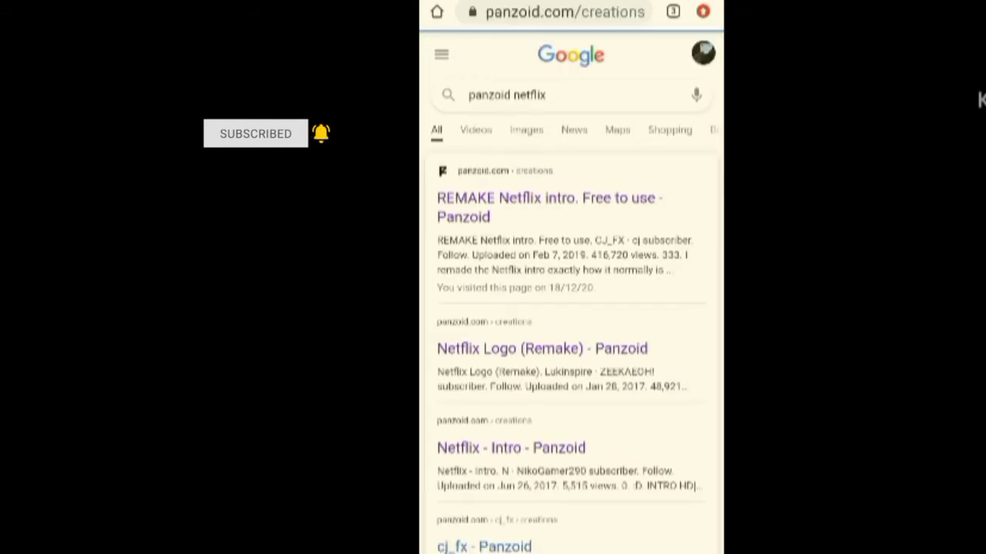
Load the 'REMAKE Netflix intro. Free to use - Panzoid' result in Clipmaker
click(548, 206)
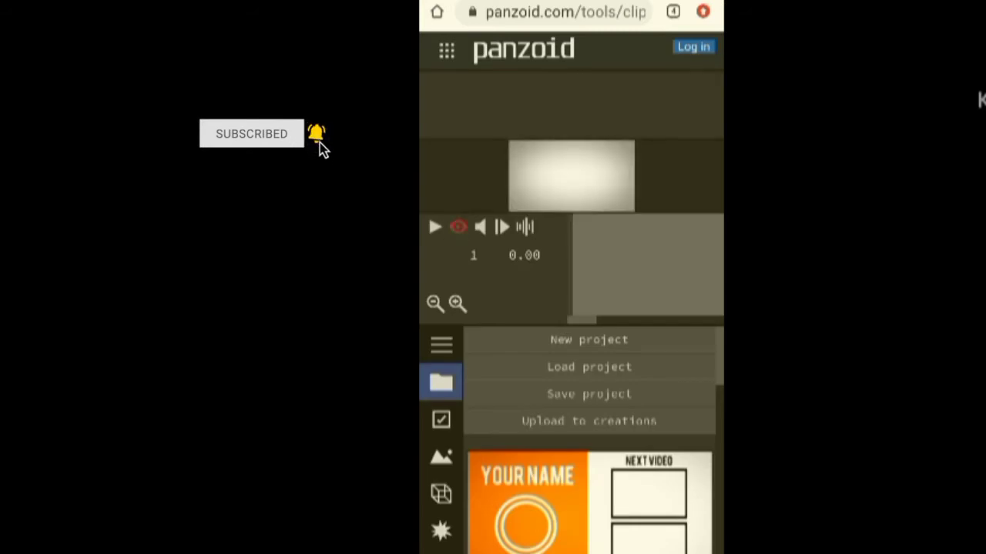
Preview the Netflix-style intro with the text 'PRANAVRAJ002' in Clipmaker
click(434, 227)
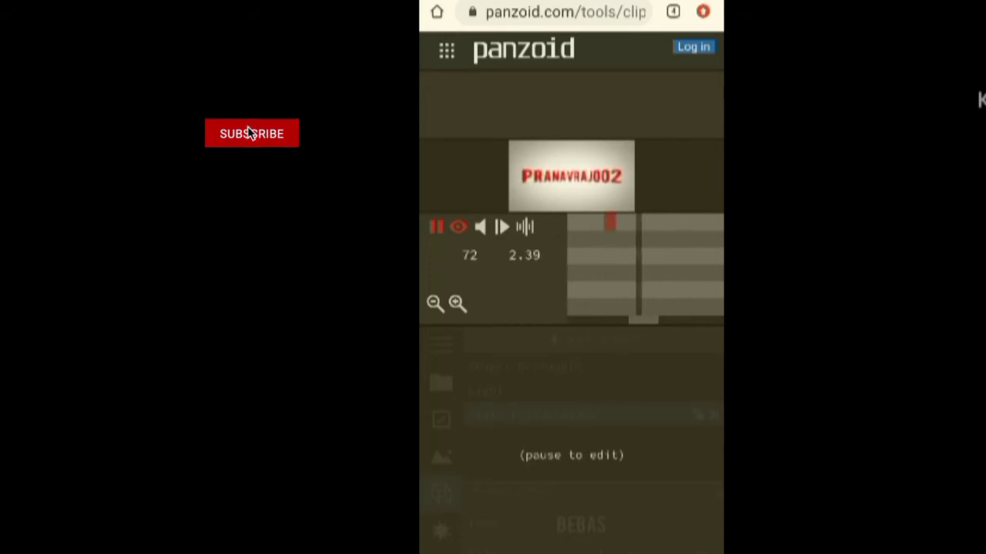
click(251, 132)
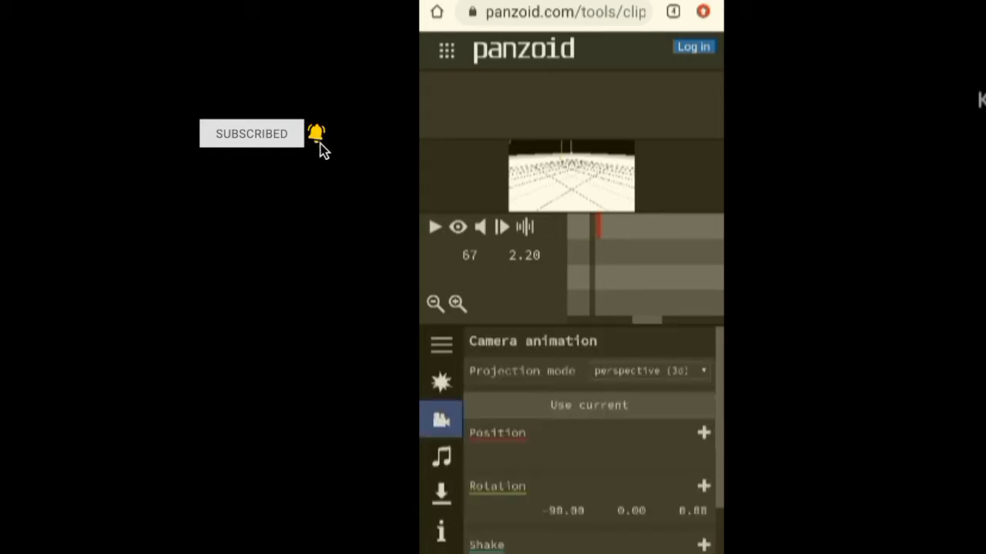
Begin rendering the PRANAVRAJ002 intro as a video from the Download section
click(440, 493)
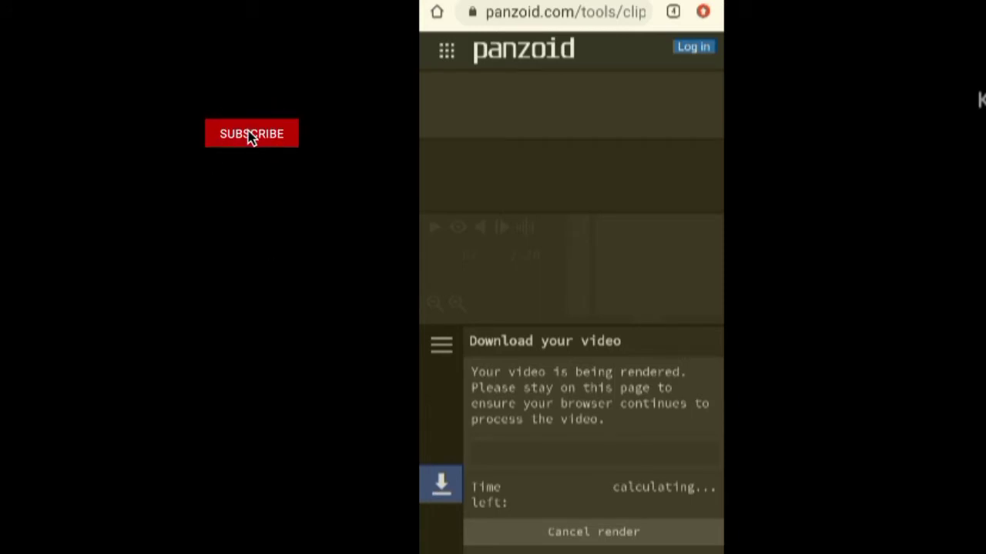
Keep the page active while the render progress bar runs until 'Your render is finished' appears
click(251, 133)
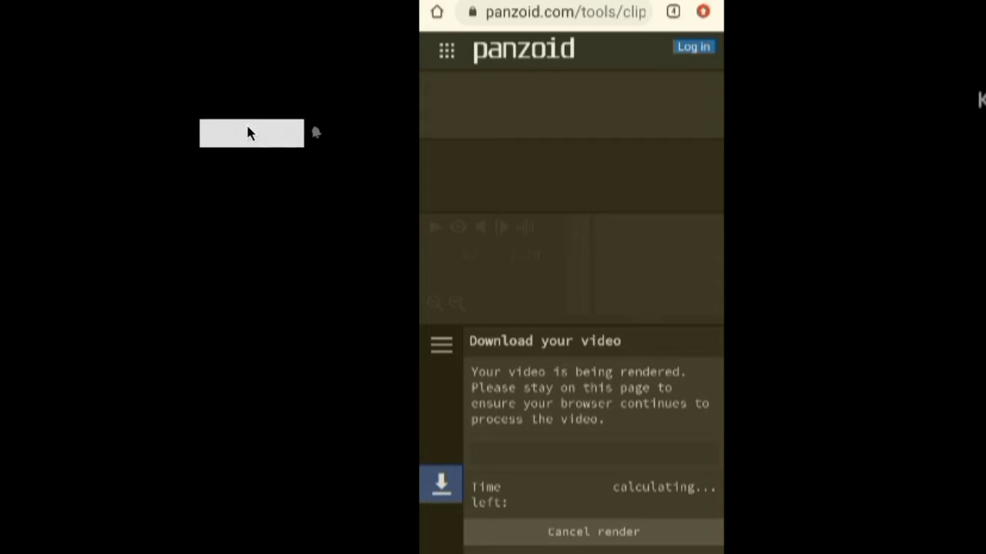
click(253, 133)
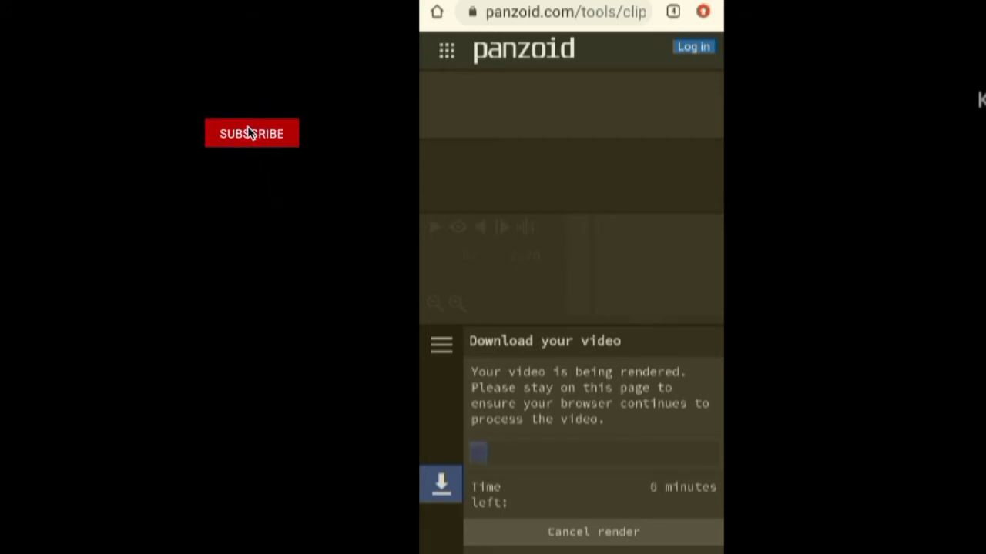
click(251, 132)
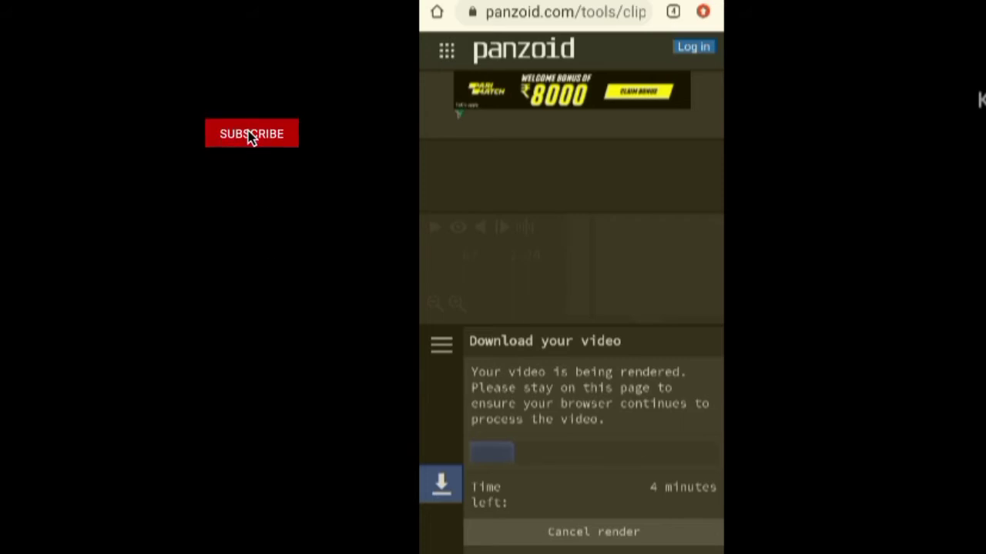
click(251, 133)
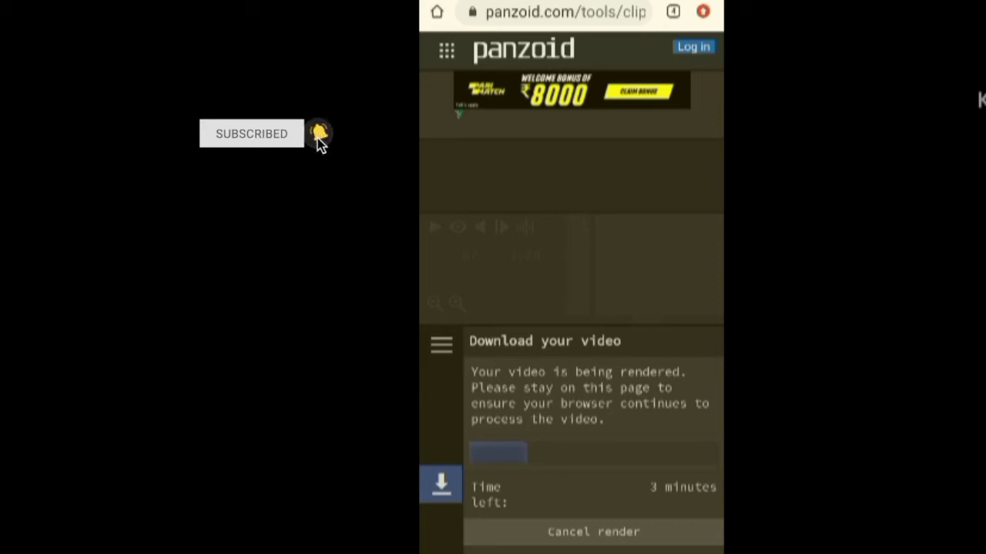
mouse_move(349, 199)
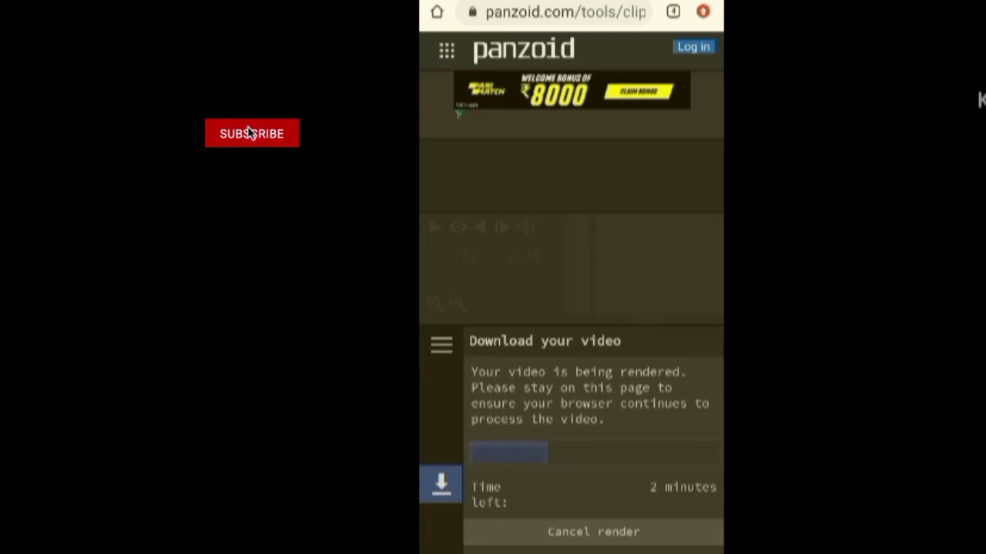
click(251, 132)
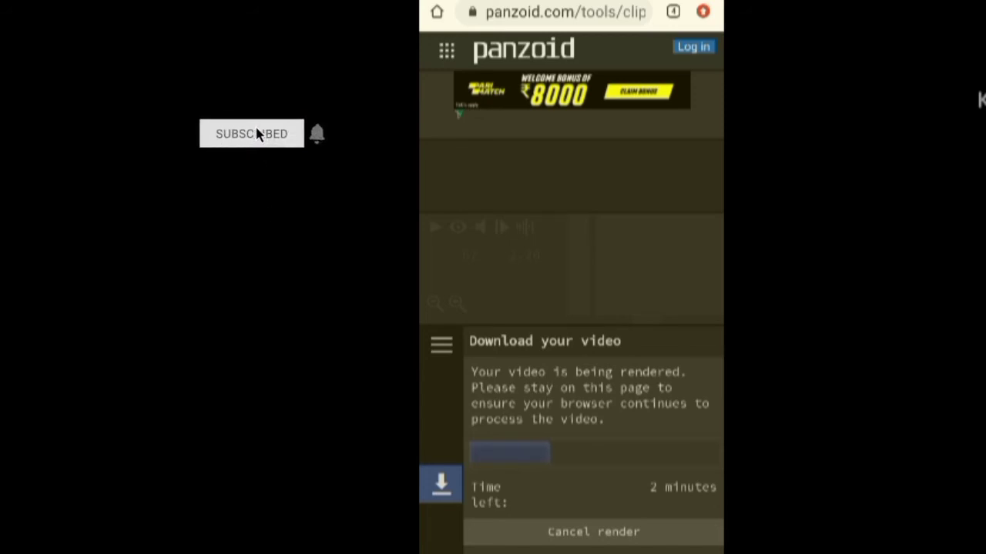
mouse_move(317, 137)
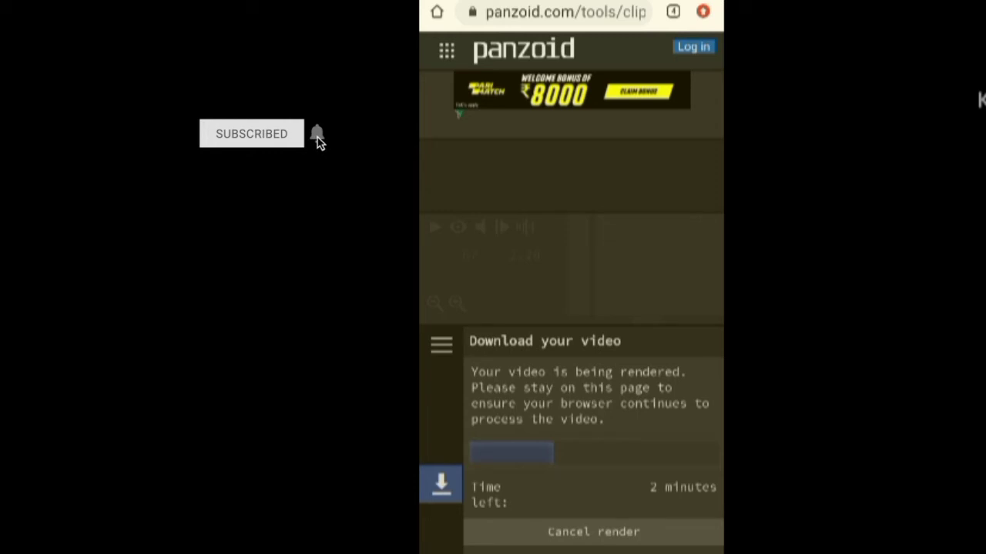
click(317, 133)
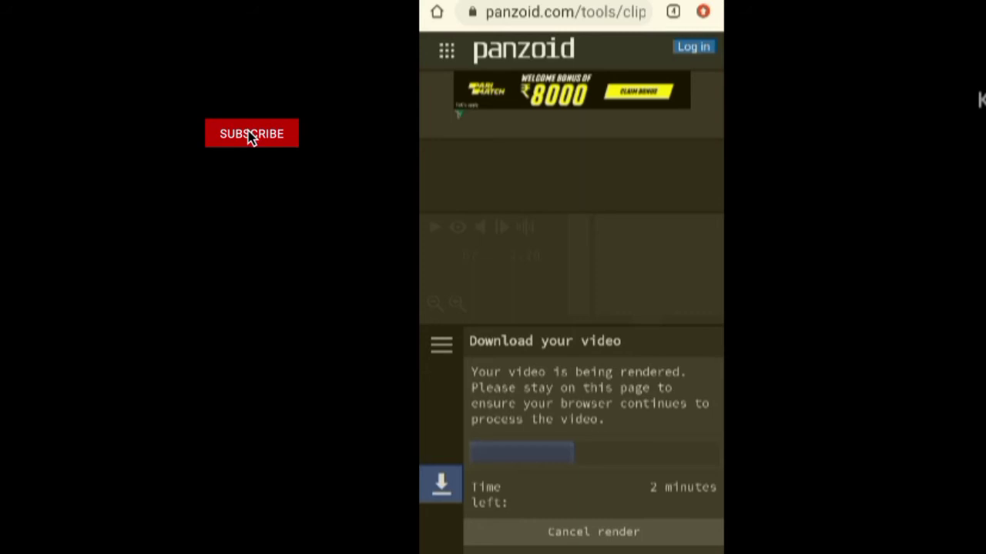
click(251, 132)
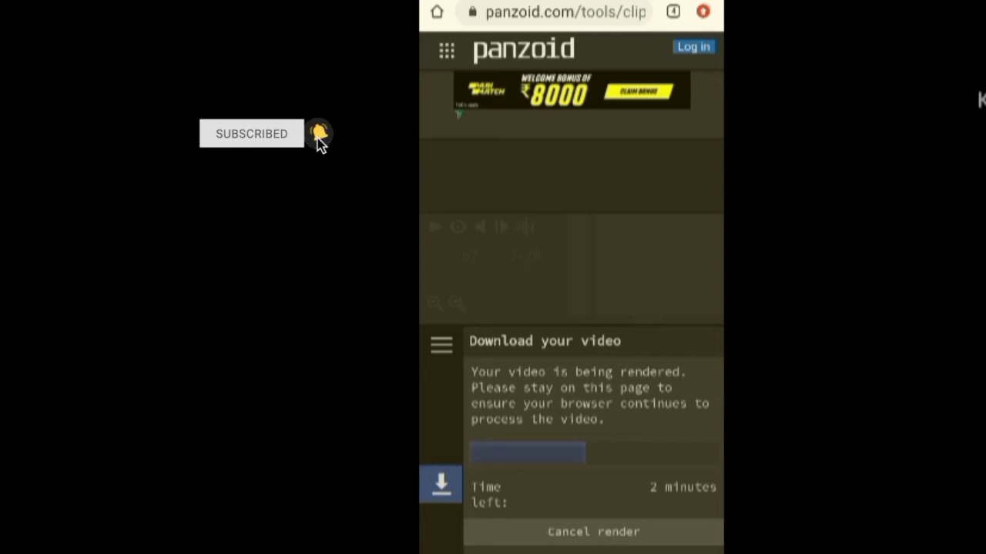
mouse_move(349, 203)
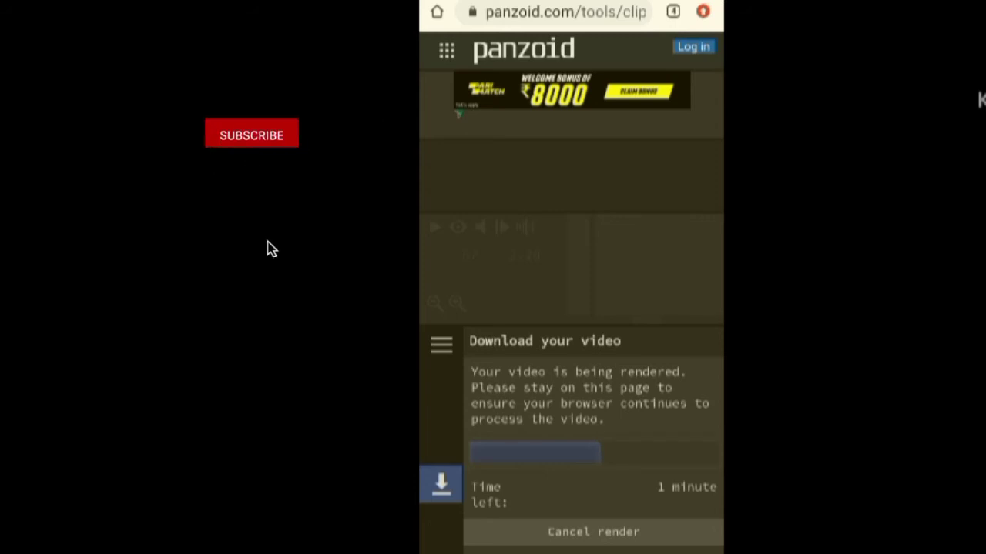
mouse_move(251, 133)
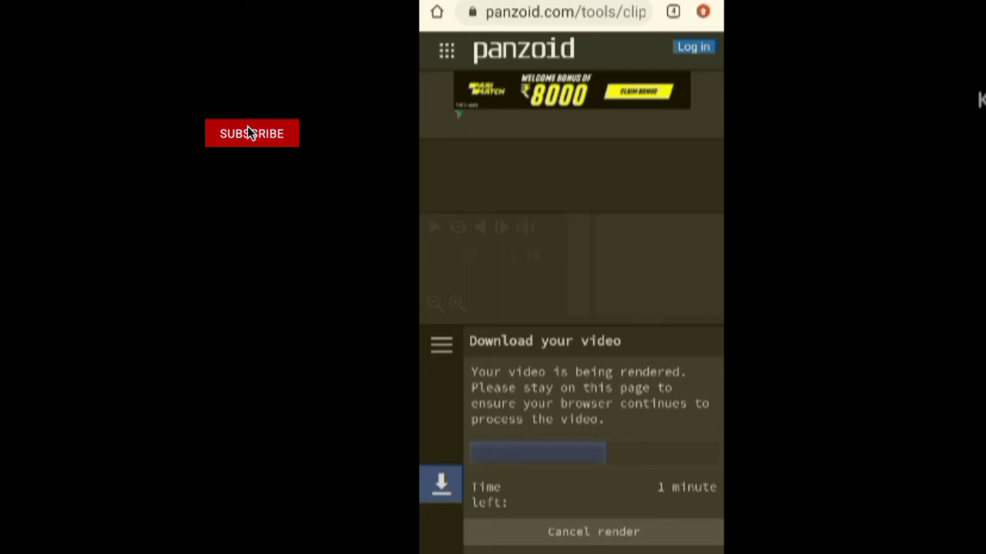
click(251, 132)
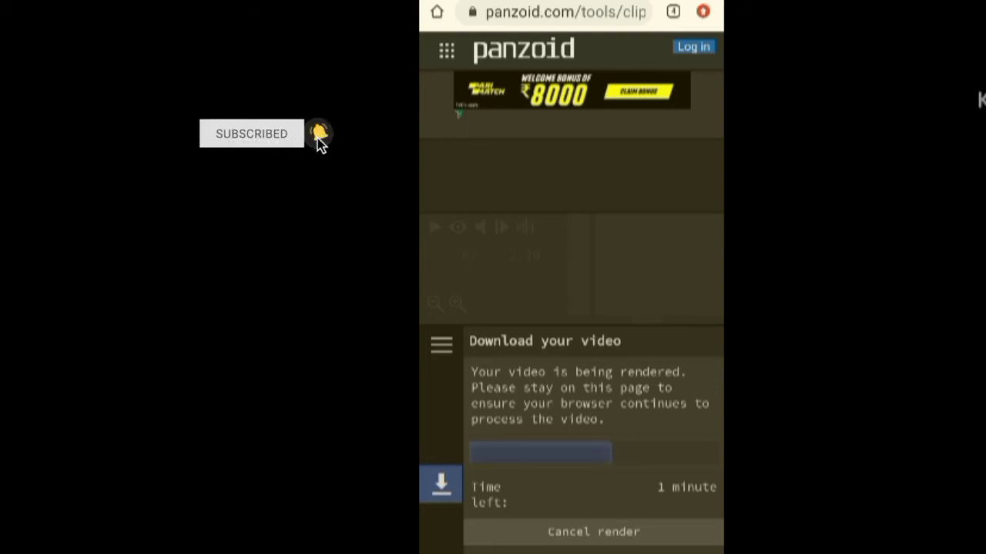
mouse_move(351, 203)
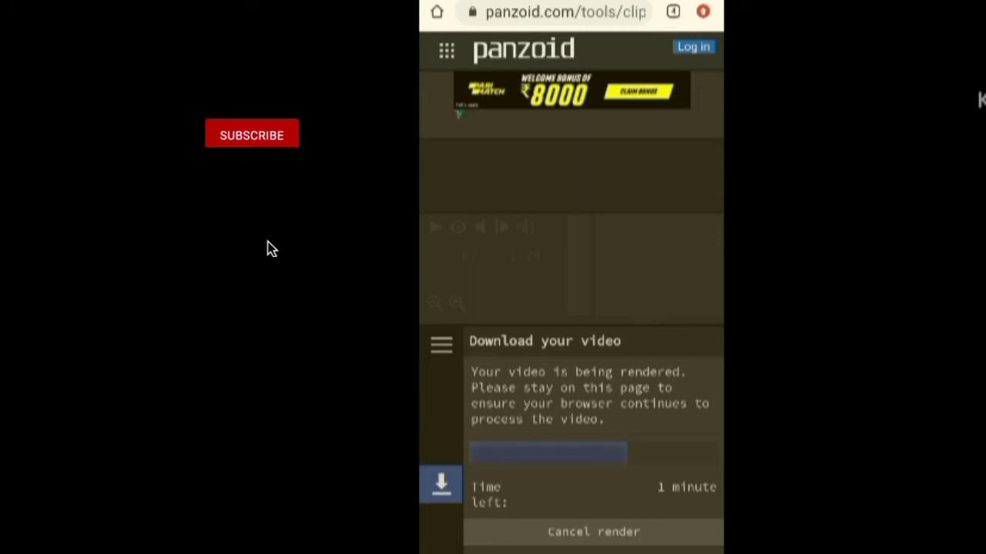
mouse_move(251, 132)
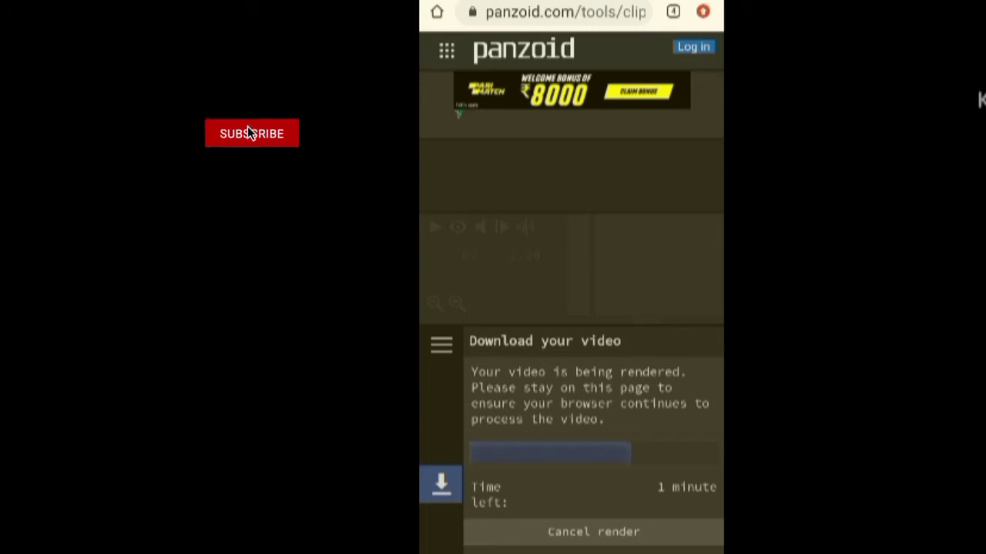
click(251, 132)
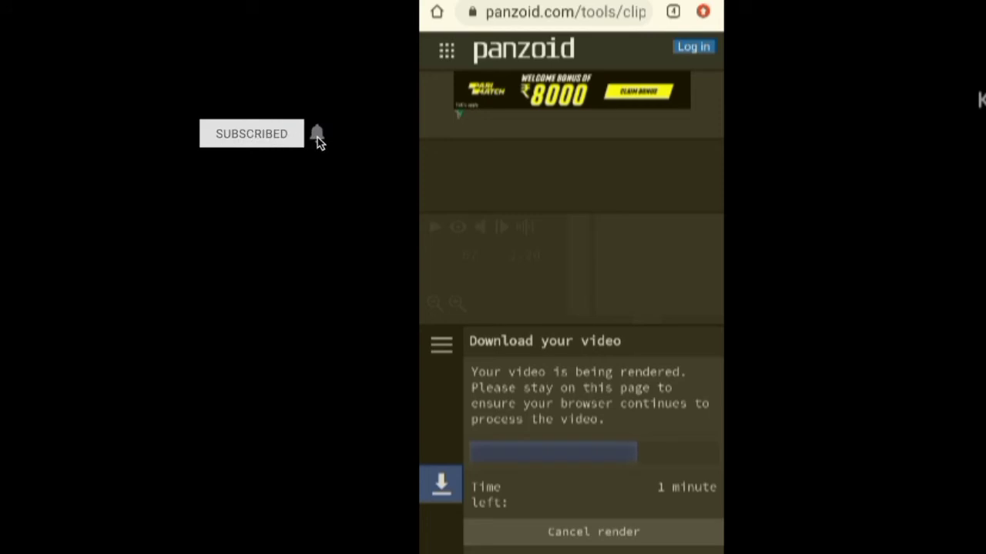
click(317, 132)
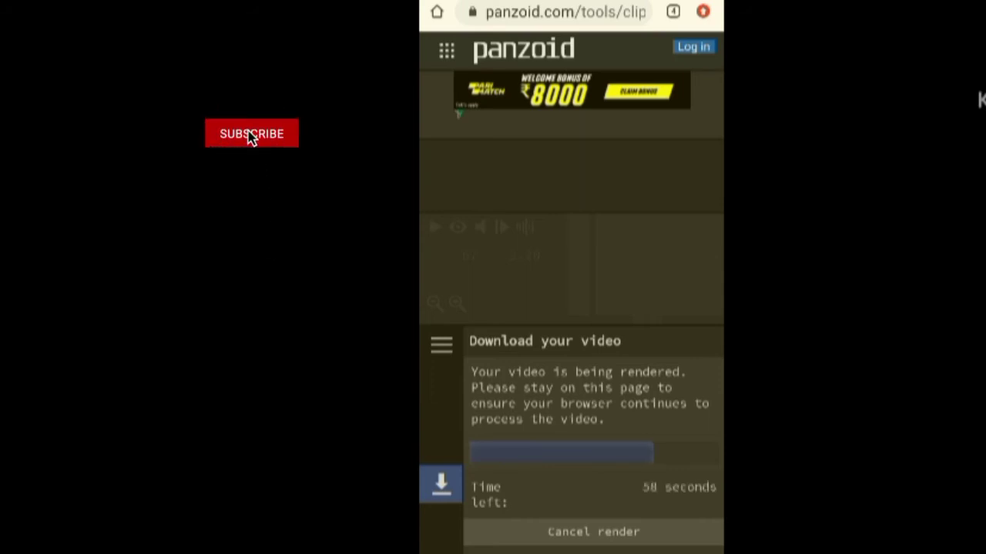
click(251, 132)
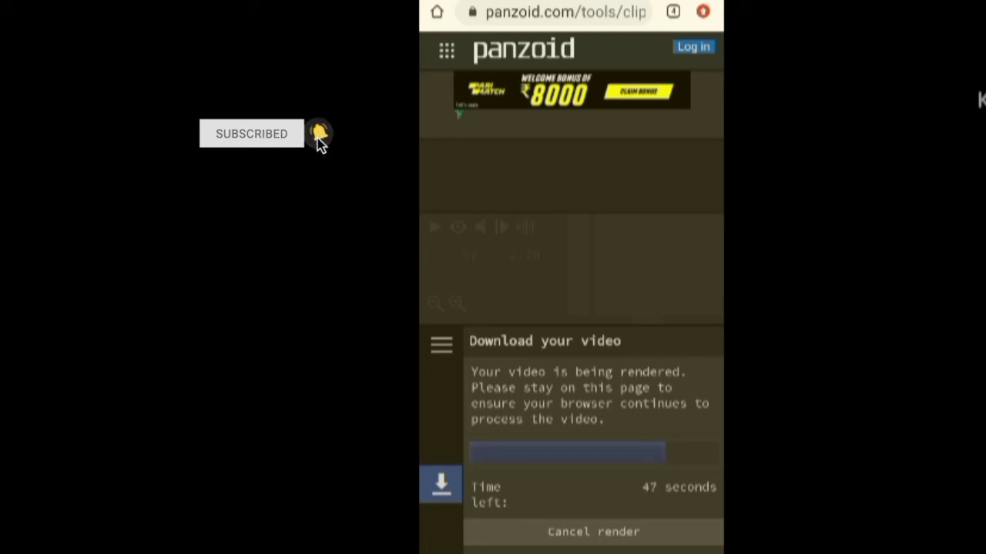
mouse_move(351, 204)
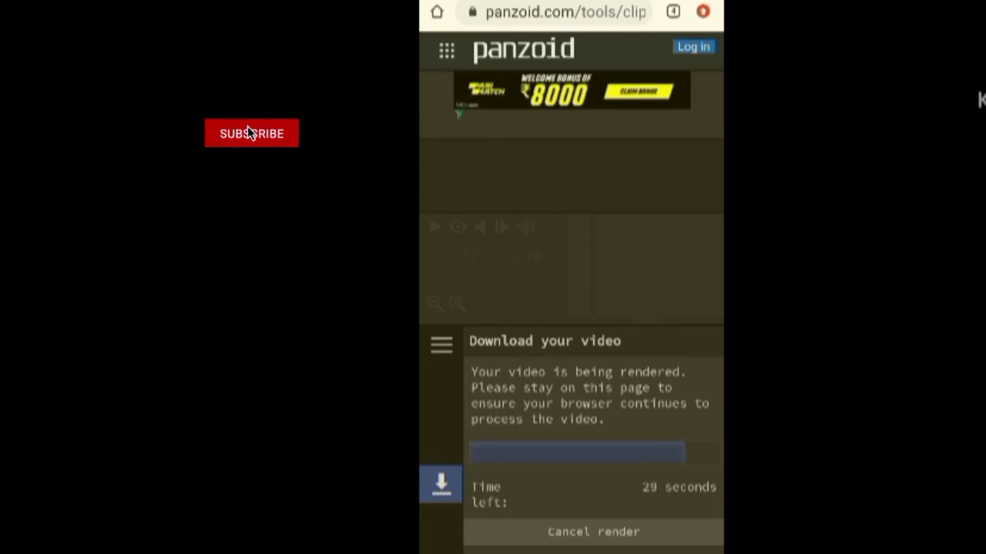
click(251, 133)
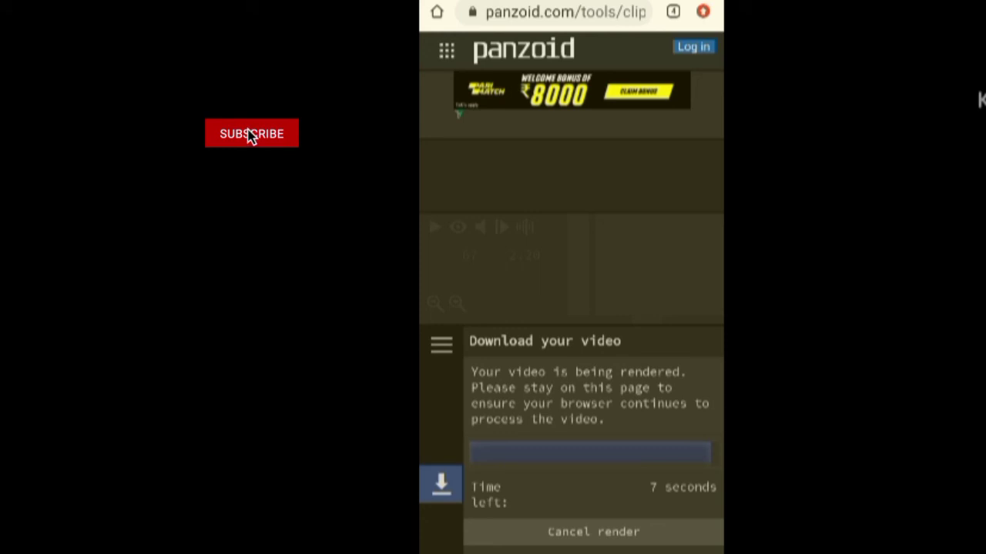
click(251, 133)
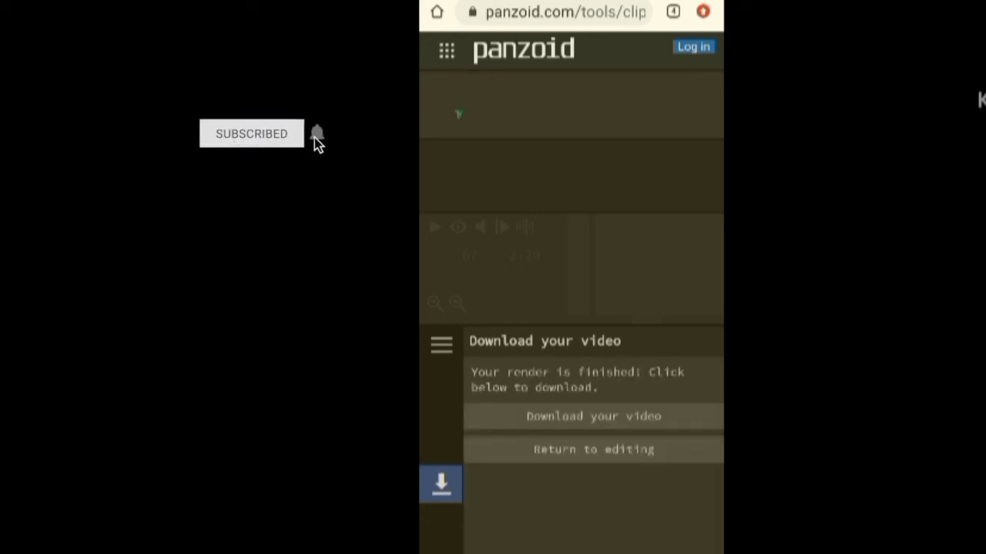
Download the finished intro as video.mkv and return to the phone's home screen
click(593, 416)
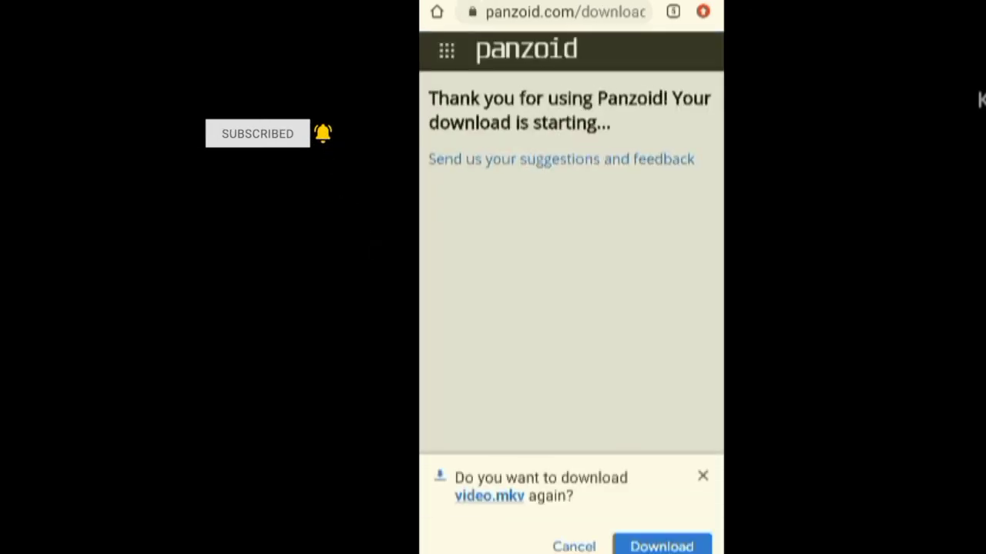
click(662, 545)
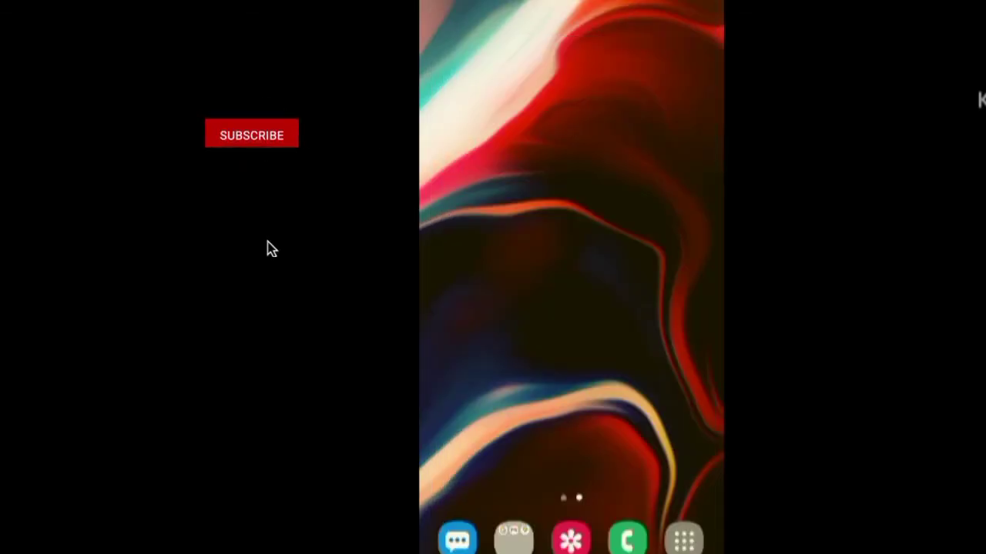
View the newest Gallery item showing the saffron flag with Malayalam text
click(251, 133)
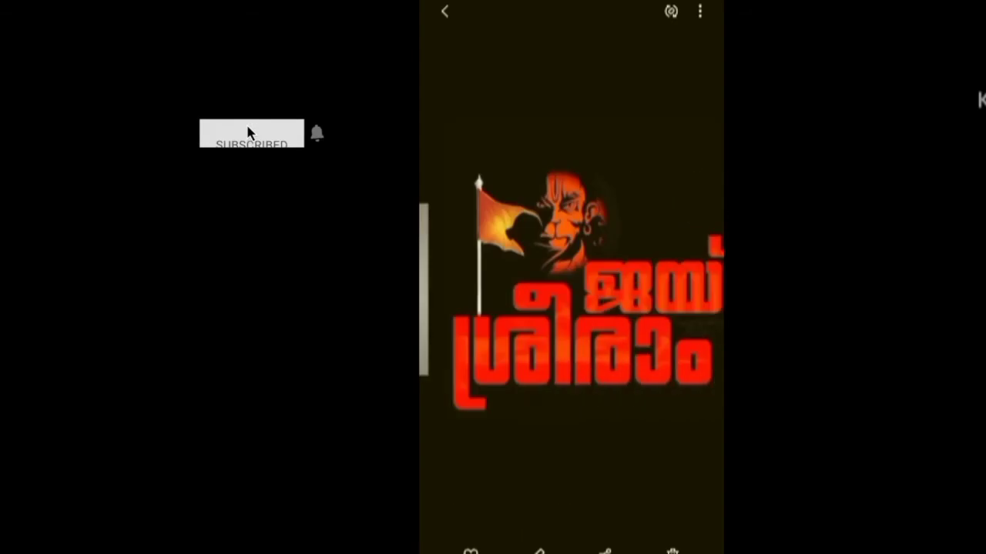